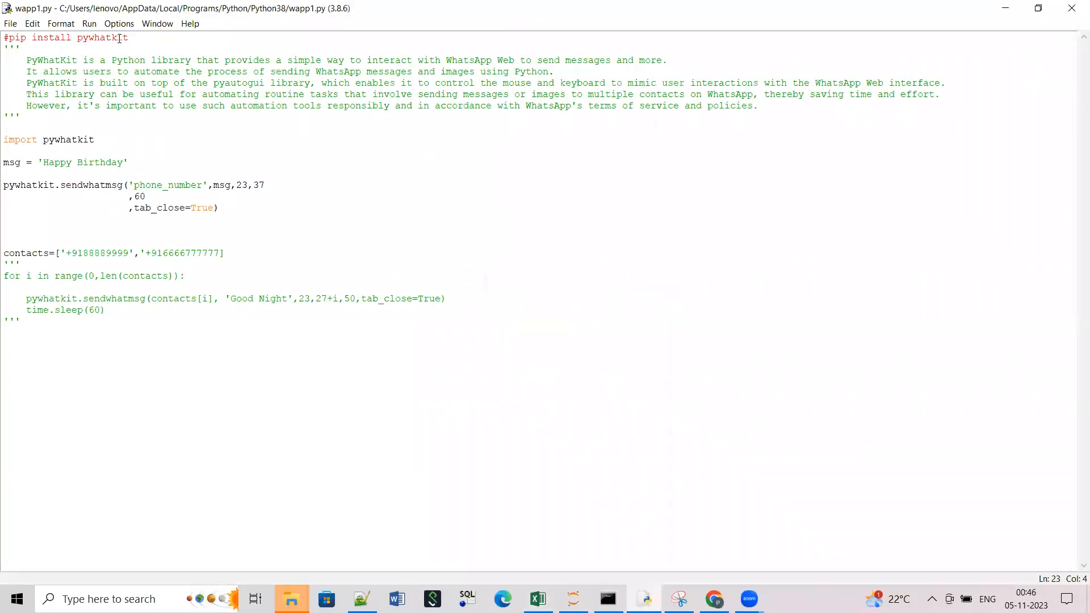
Point out the msg variable and the sendwhatmsg call in the script
double_click(101, 37)
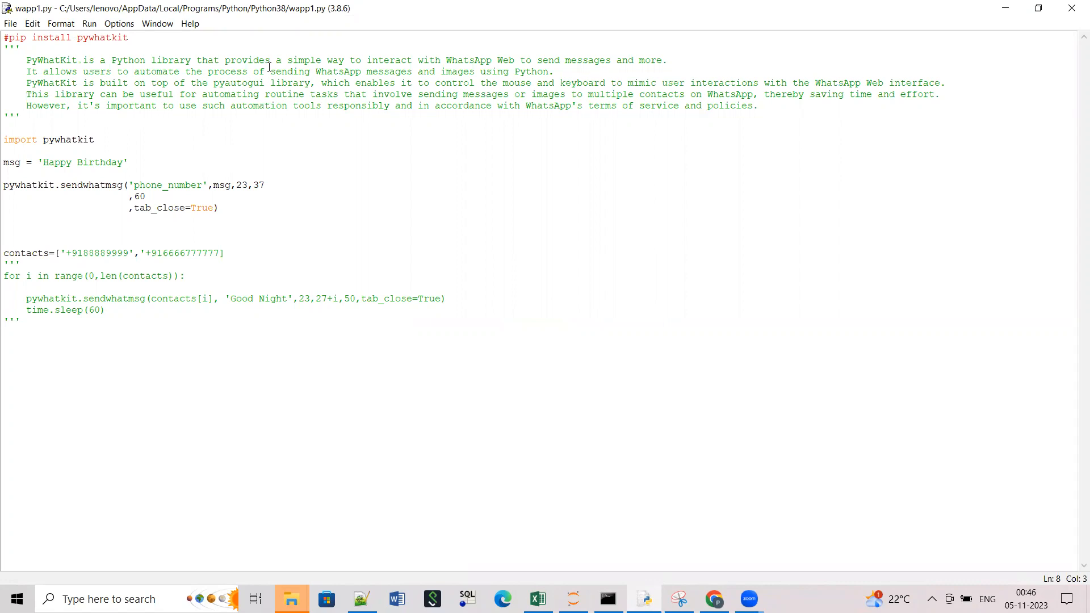
left_click(20, 117)
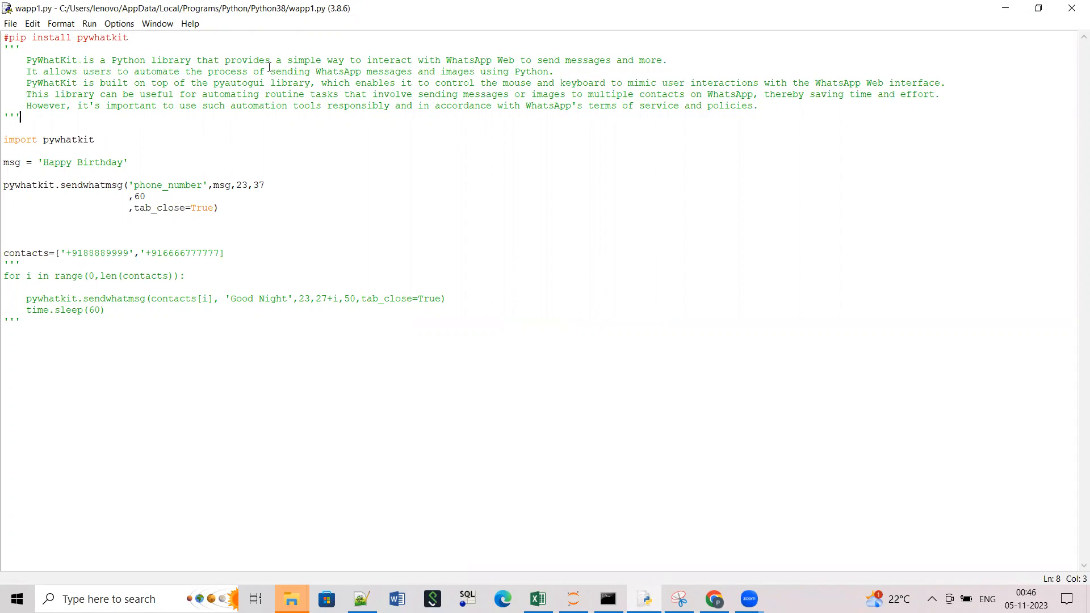
mouse_move(326, 196)
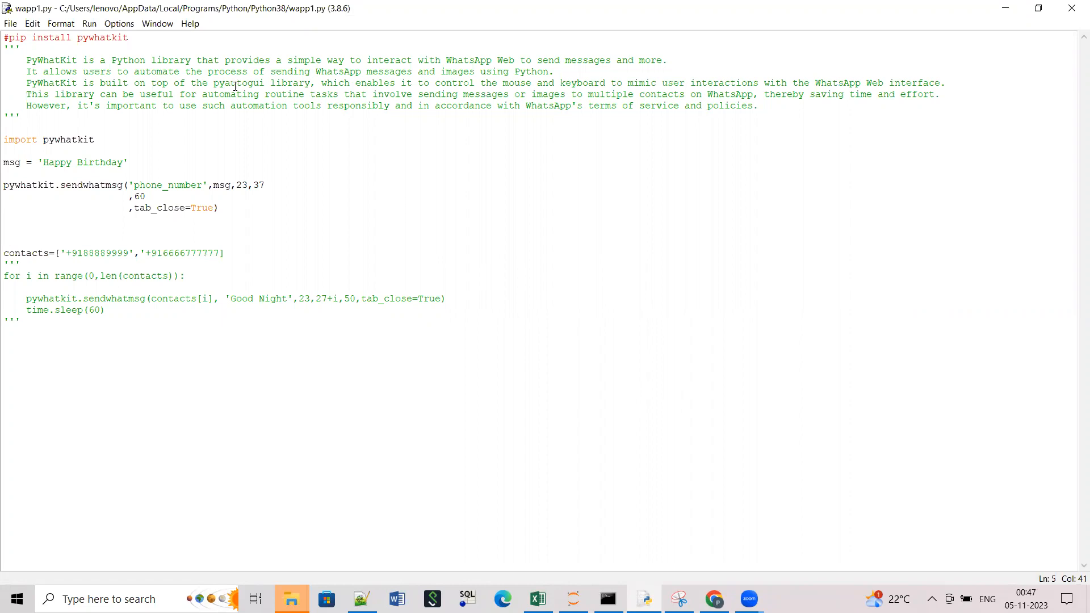
mouse_move(195, 127)
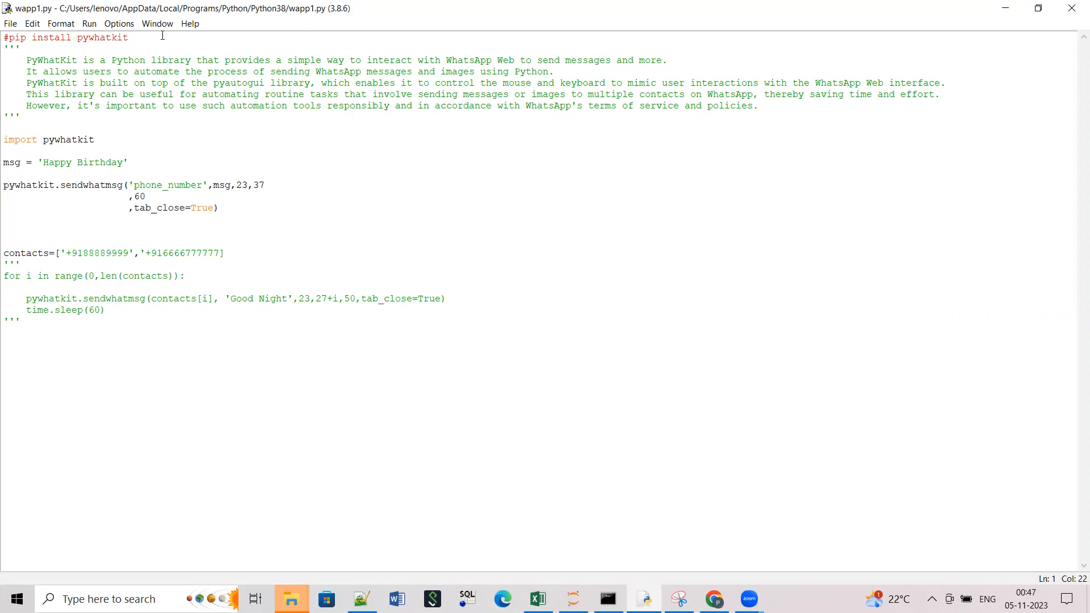
left_click(127, 37)
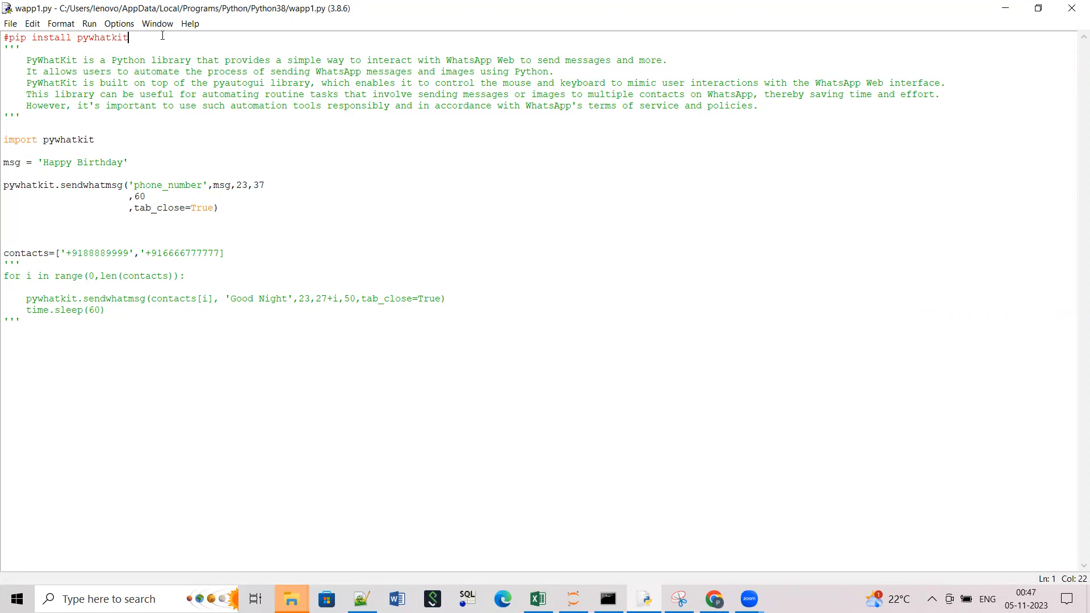
mouse_move(228, 239)
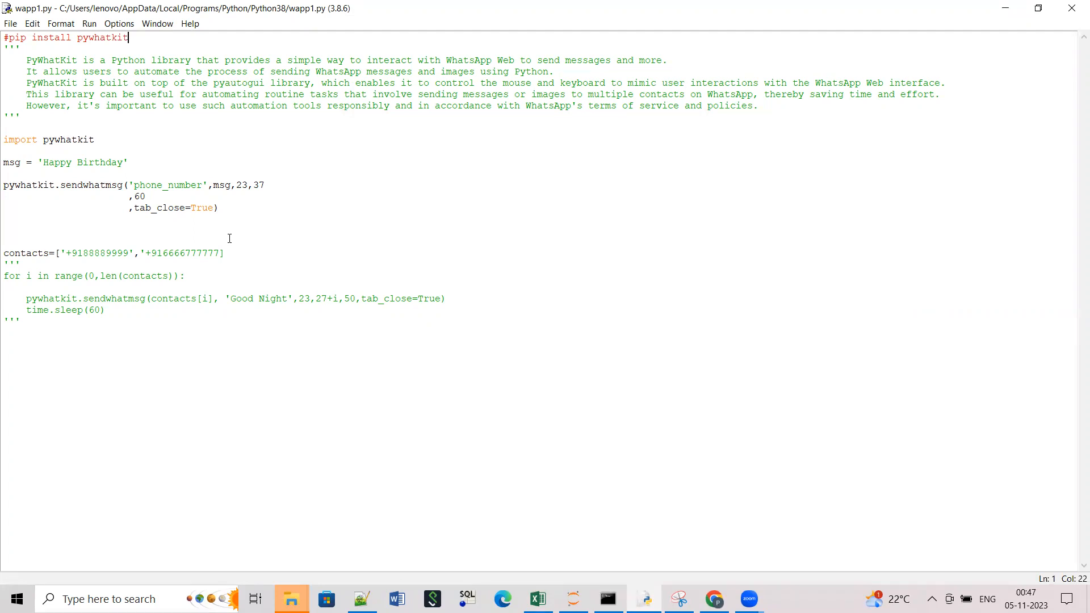
mouse_move(236, 145)
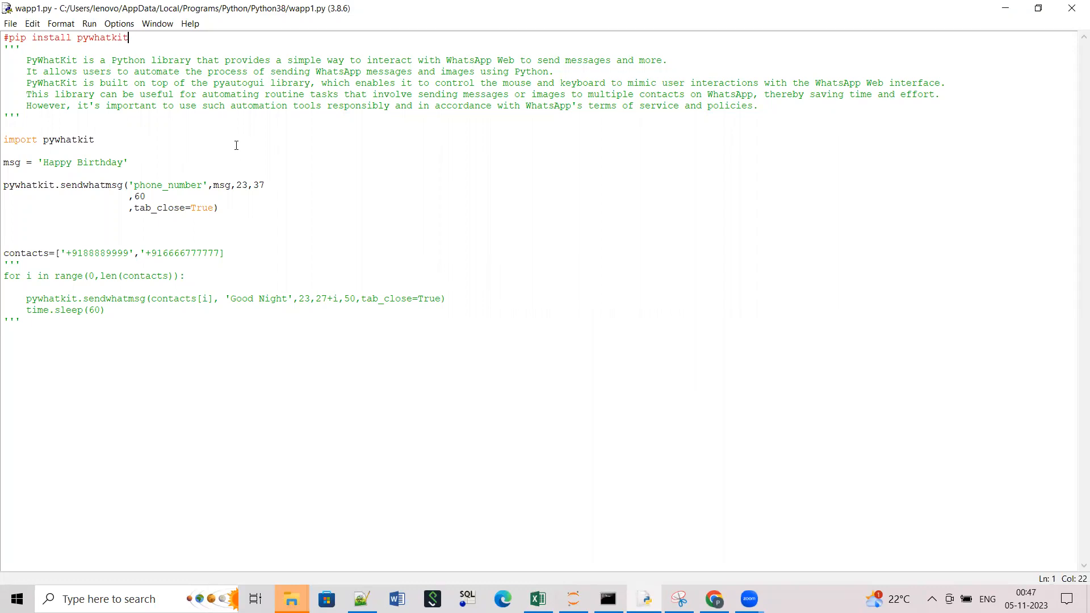
double_click(19, 139)
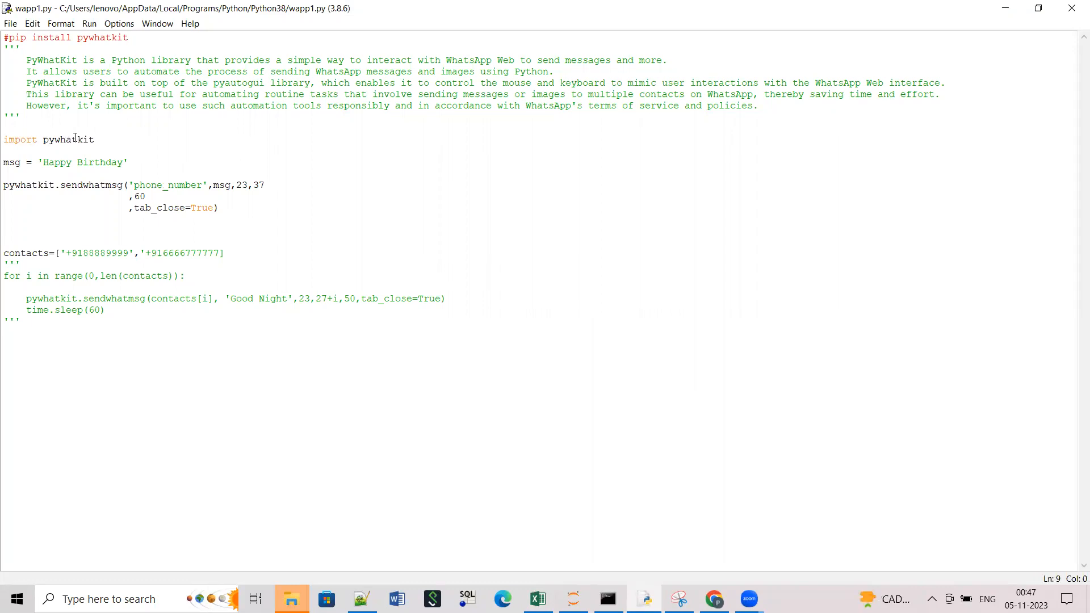
double_click(67, 138)
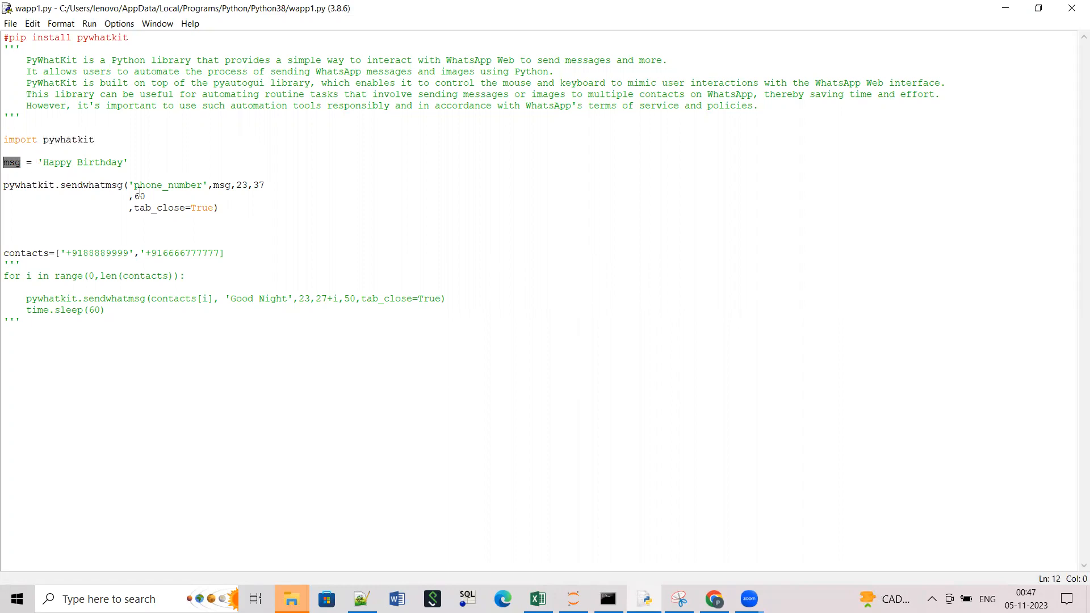
left_click(82, 196)
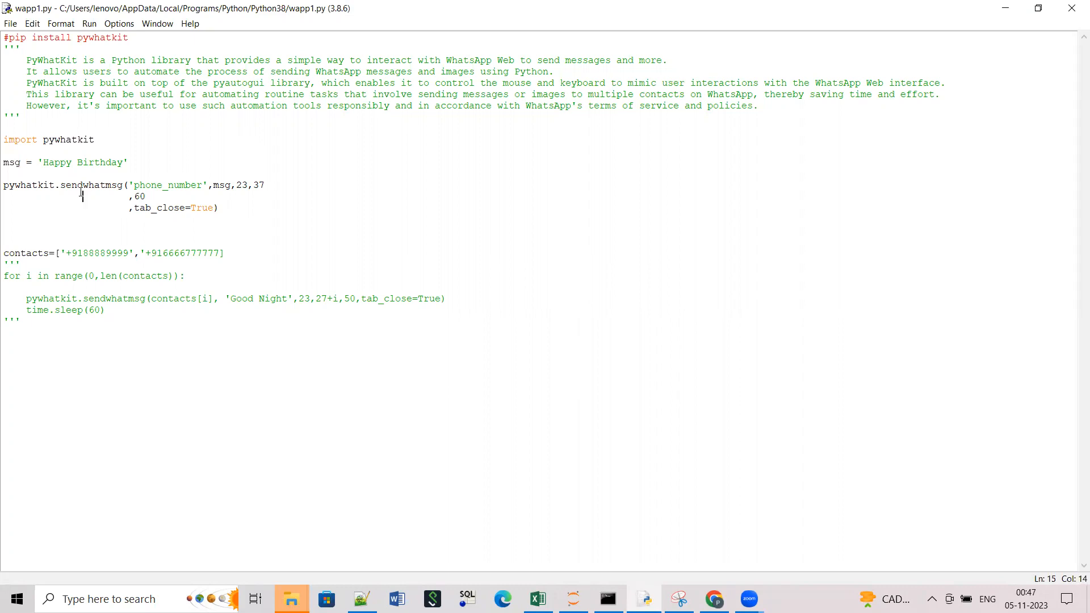
double_click(91, 185)
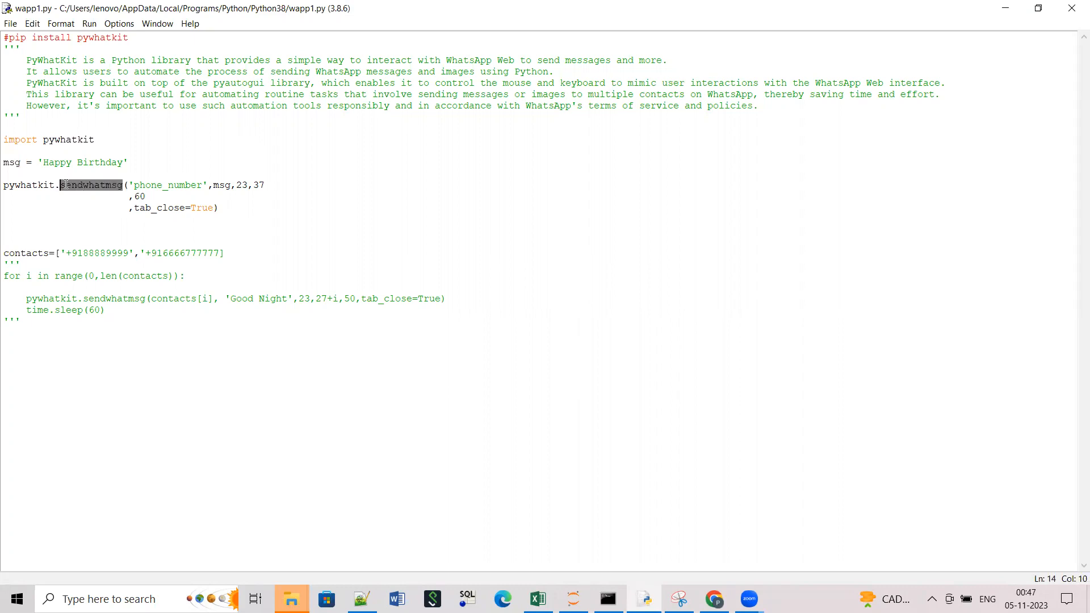
mouse_move(83, 183)
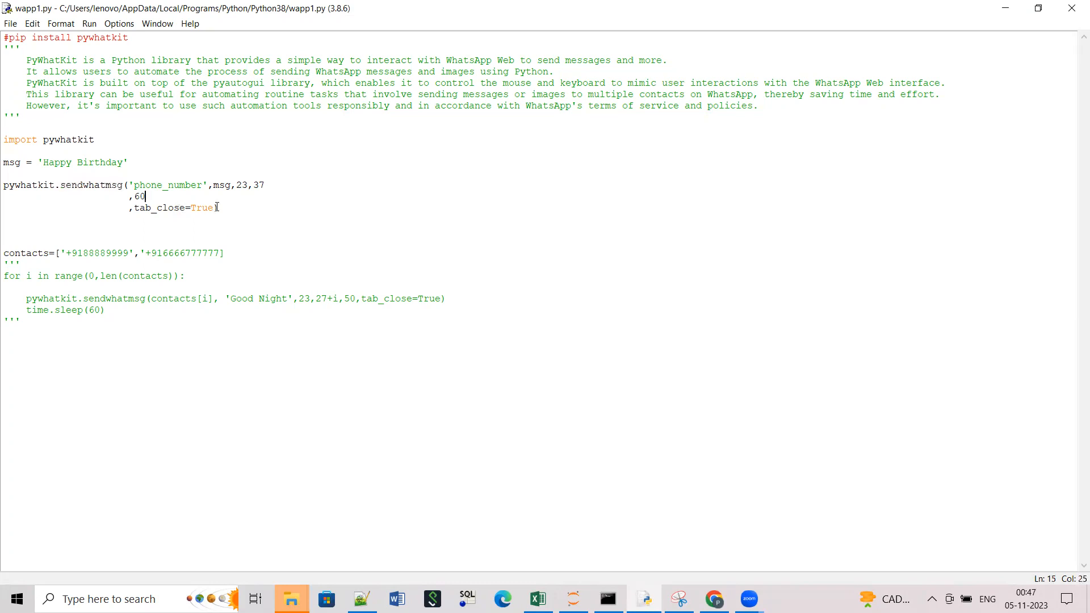
double_click(167, 185)
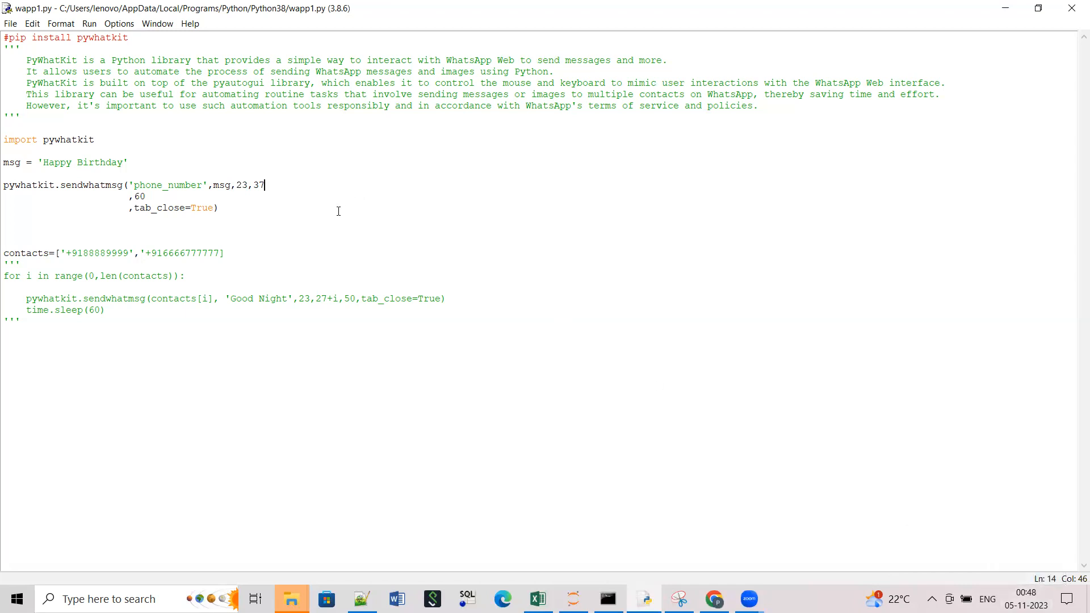
mouse_move(537, 374)
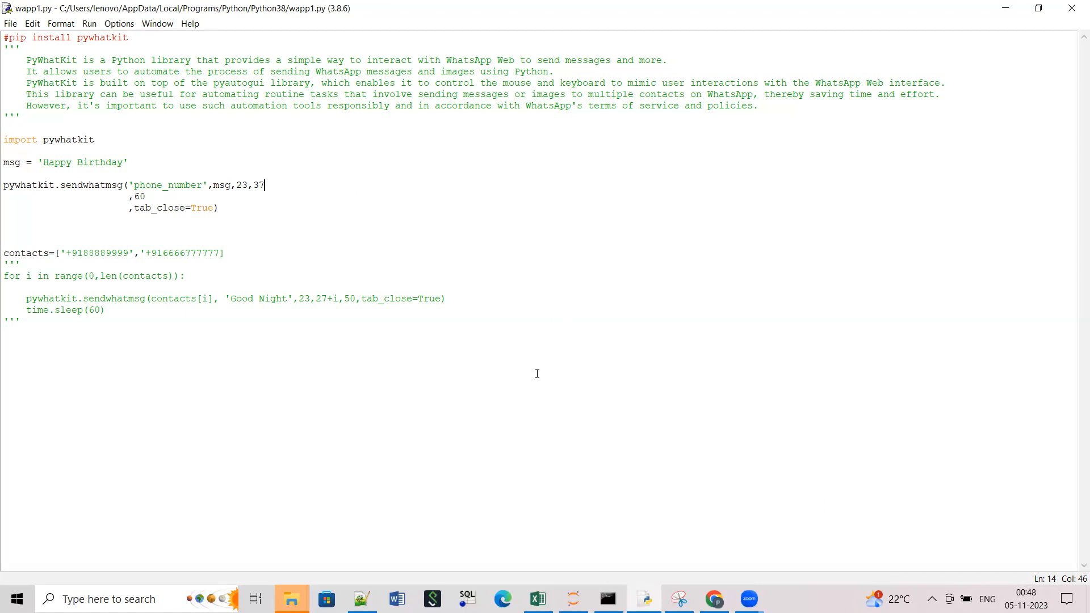
mouse_move(558, 390)
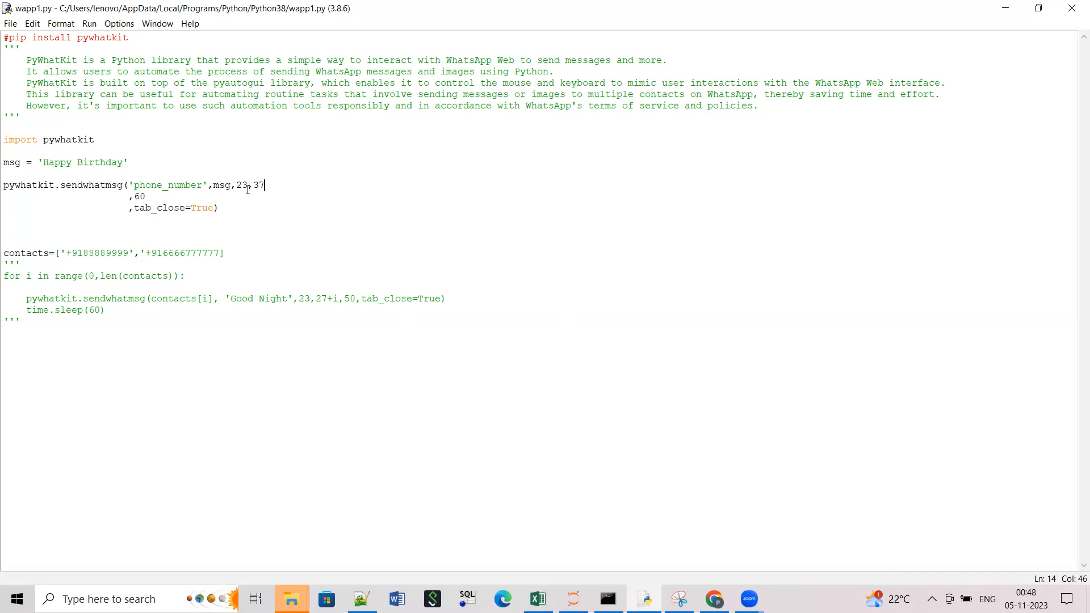
Change the send time in sendwhatmsg from 23:37 to hour 0, minute 50, and comment out the contacts line
key("Backspace")
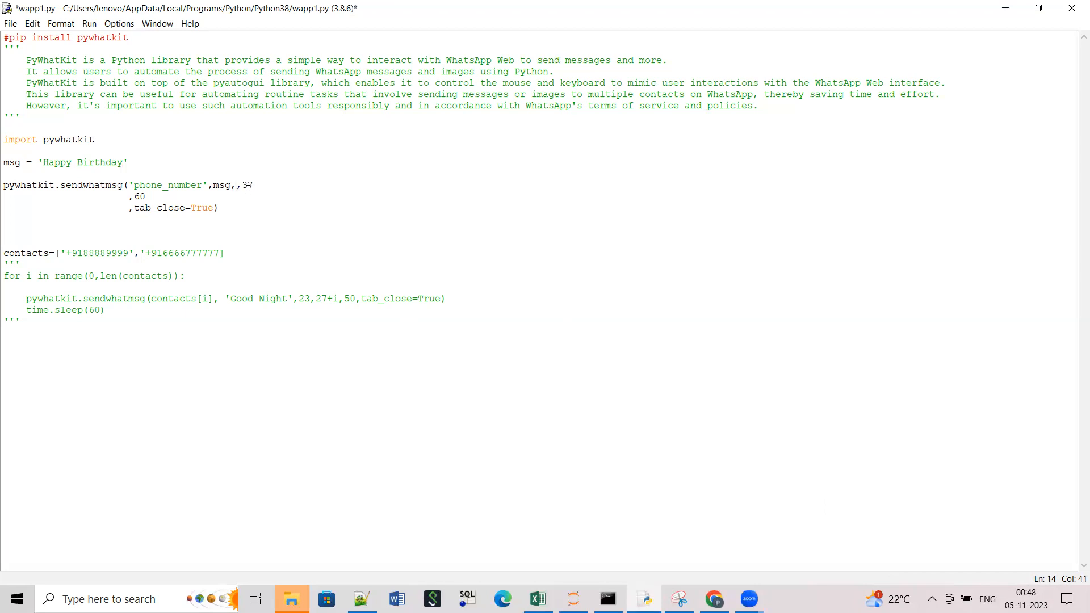
type("0")
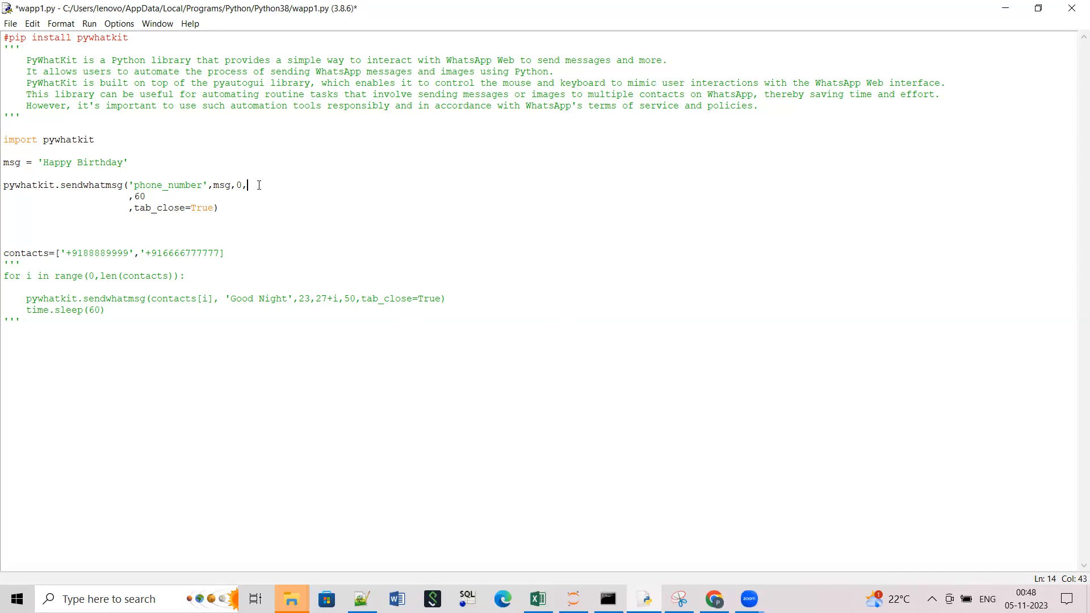
type("50")
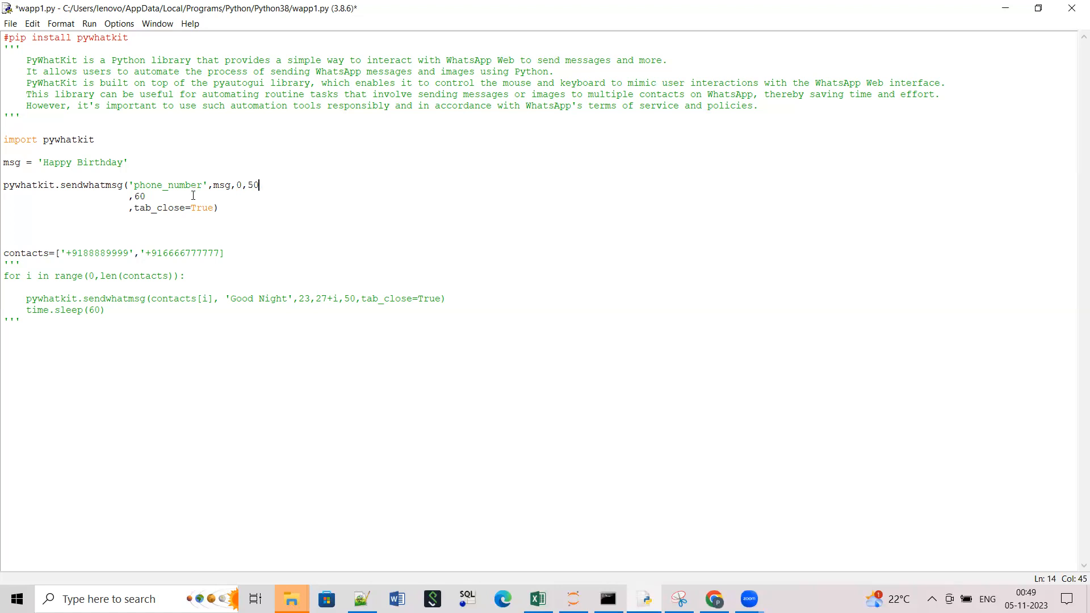
mouse_move(196, 209)
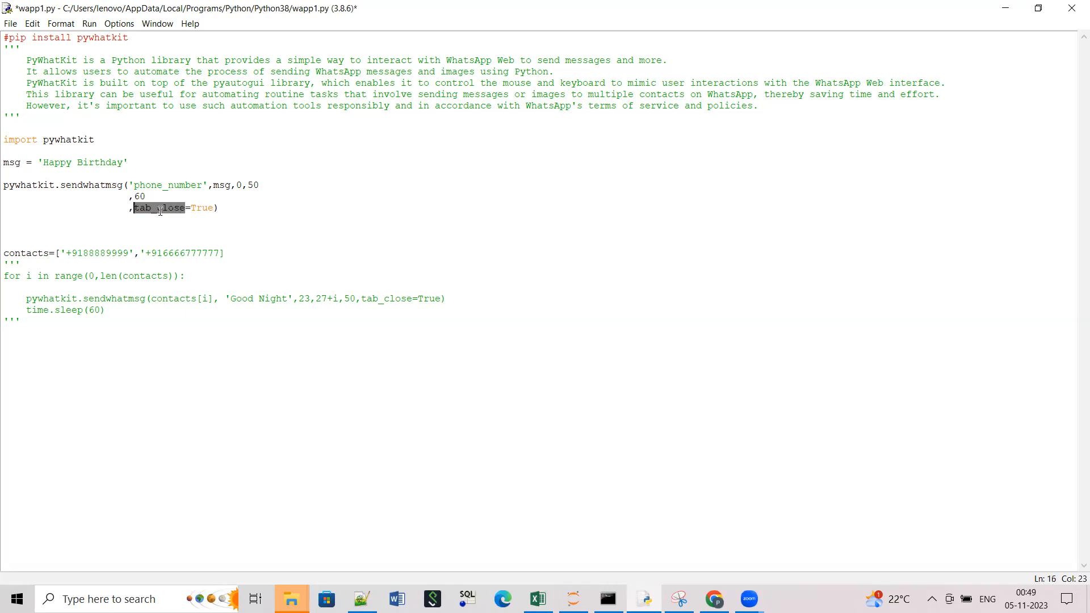
double_click(200, 208)
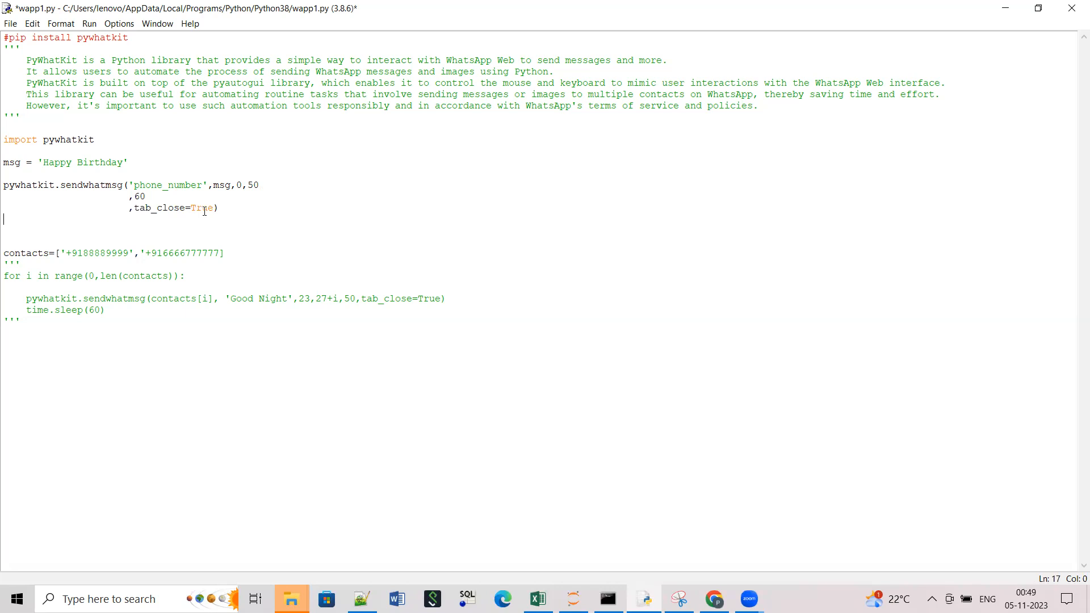
double_click(201, 208)
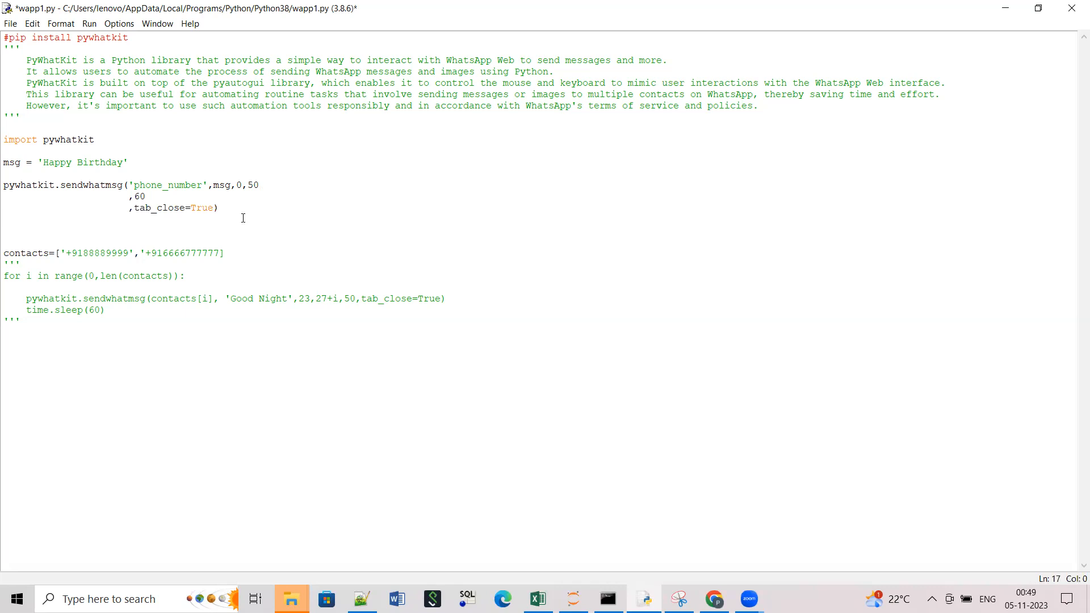
left_click(3, 219)
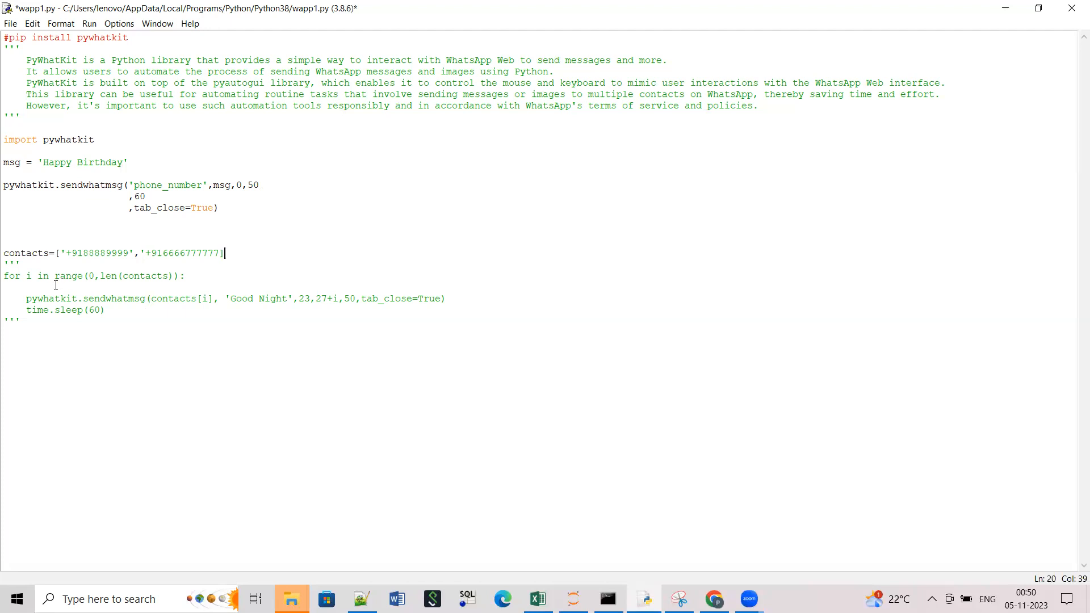
mouse_move(202, 219)
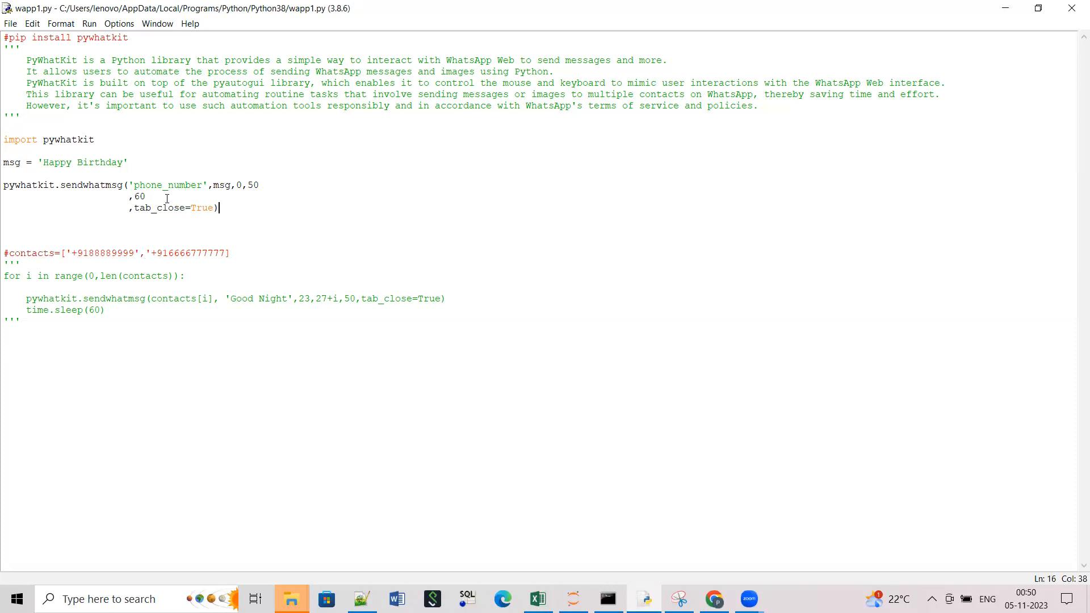
Replace 'phone_number' with the real +91 number and set the send minute to 52
type("+")
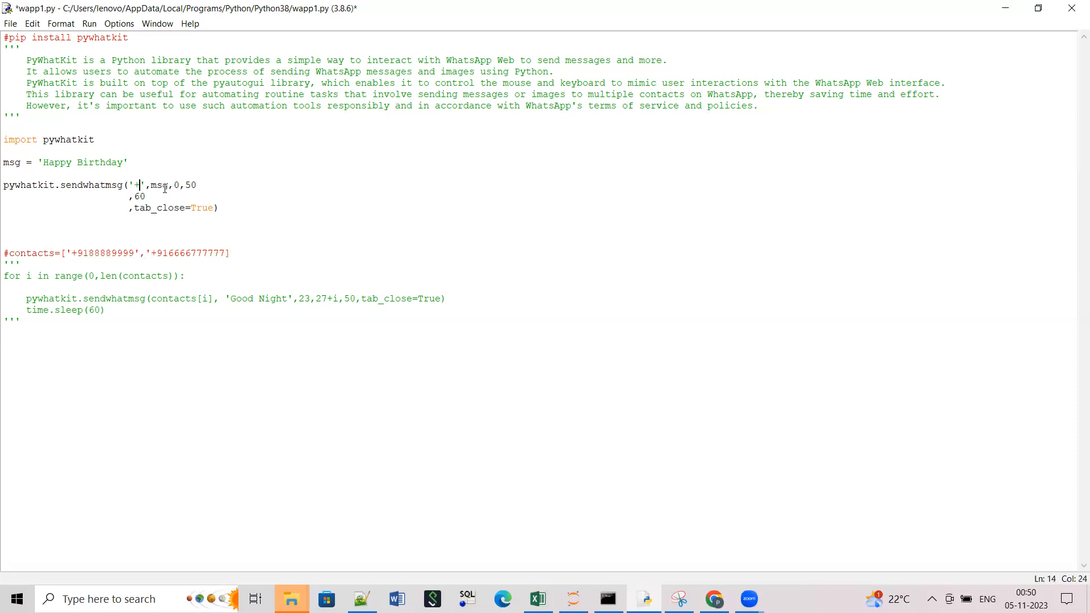
type("91")
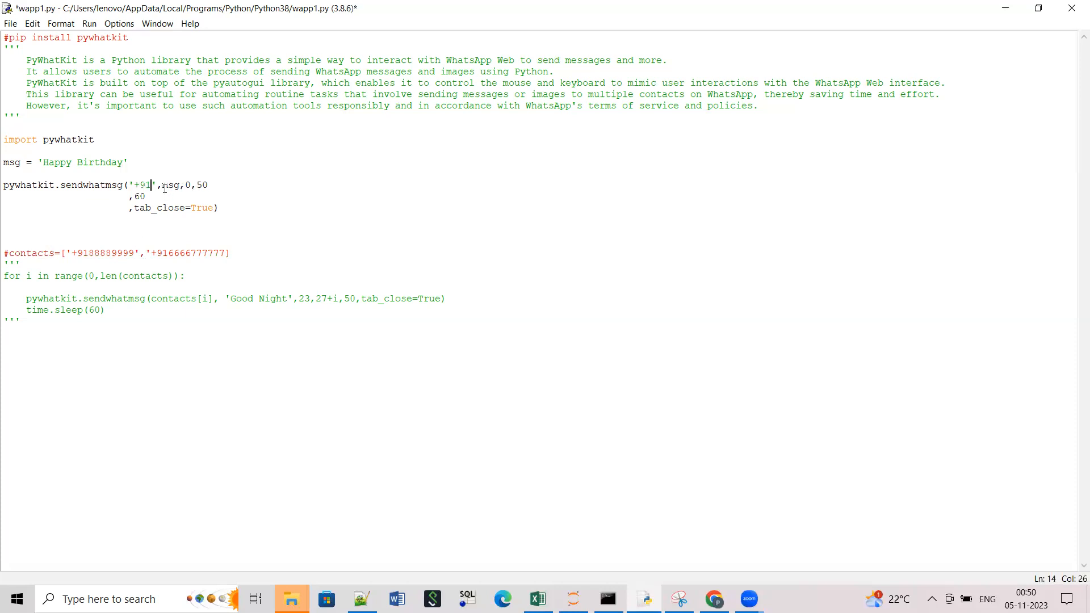
type("87770")
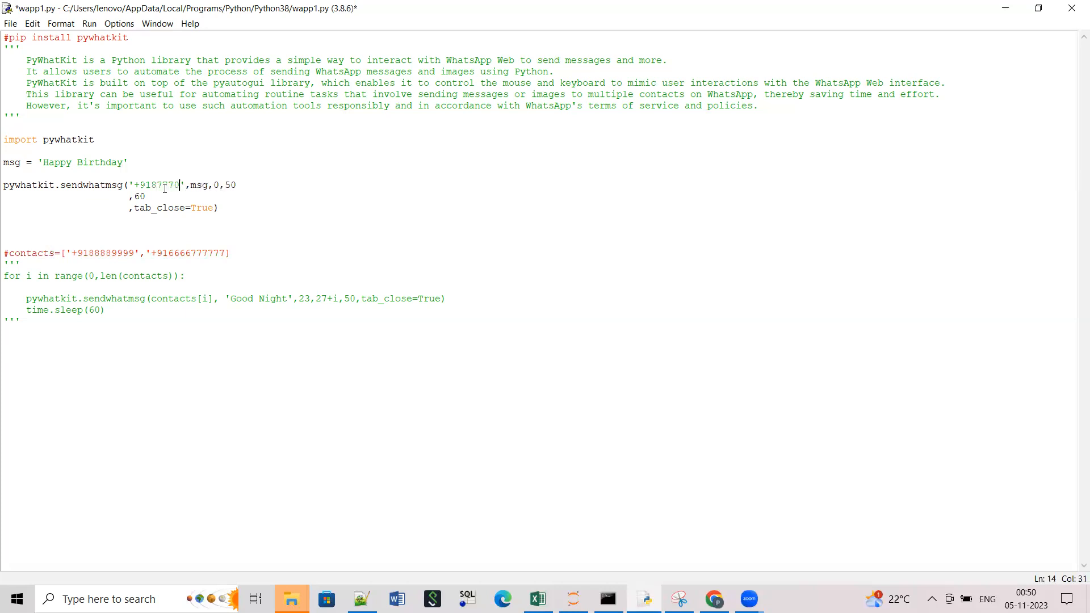
type("86037")
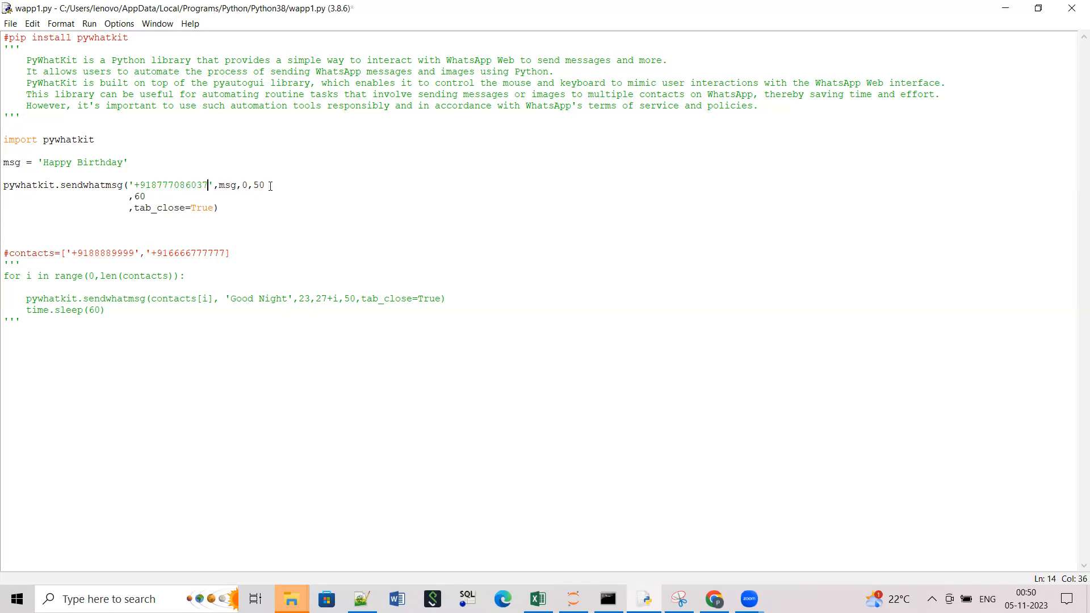
key("Backspace")
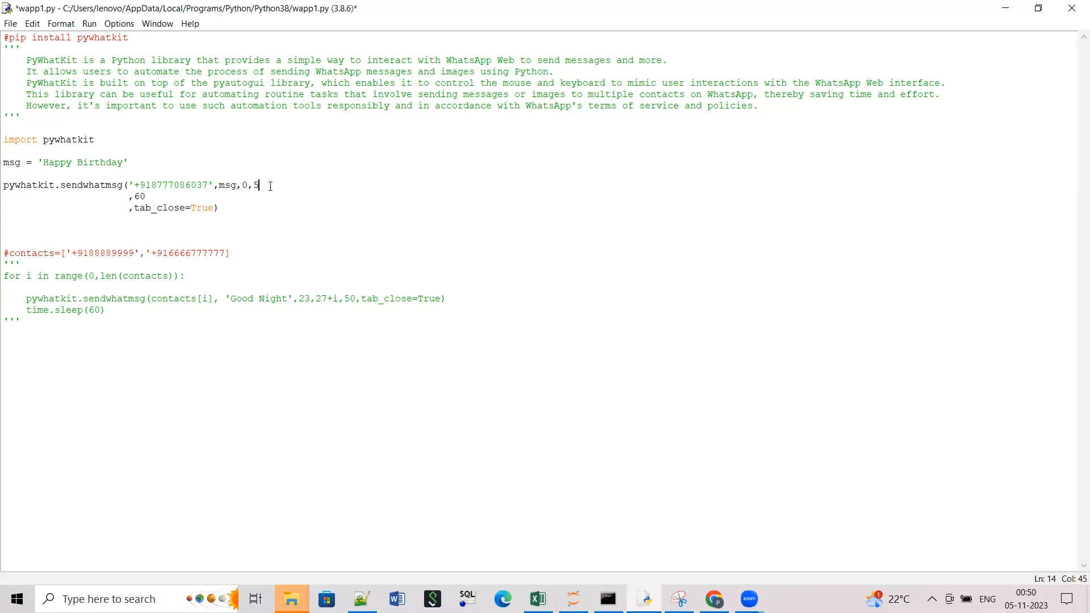
type("2")
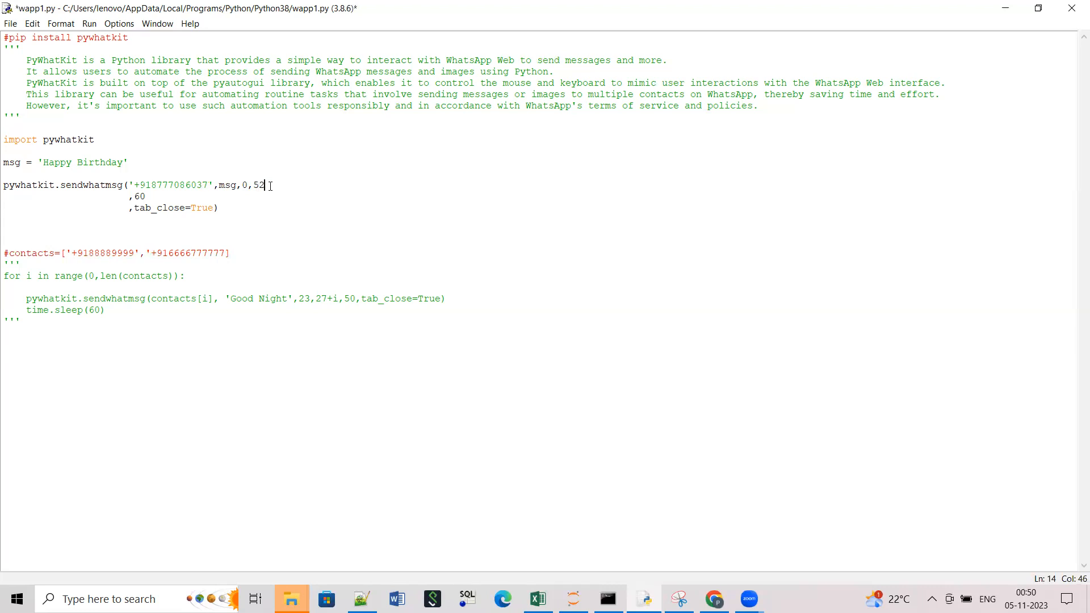
mouse_move(160, 158)
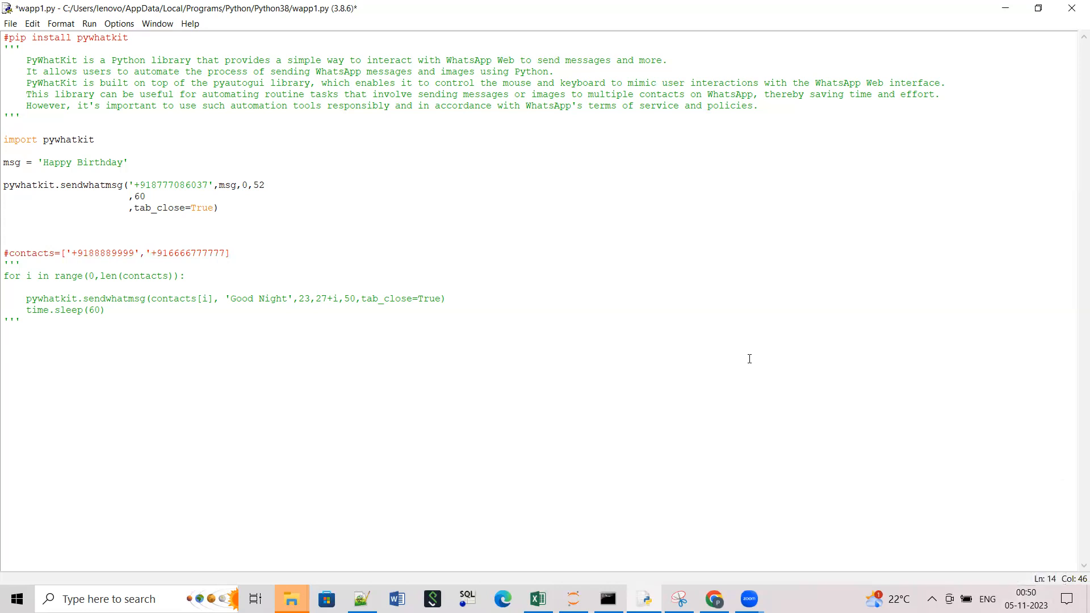
Run wapp1.py with Run Module so the shell shows its RESTART line
left_click(88, 22)
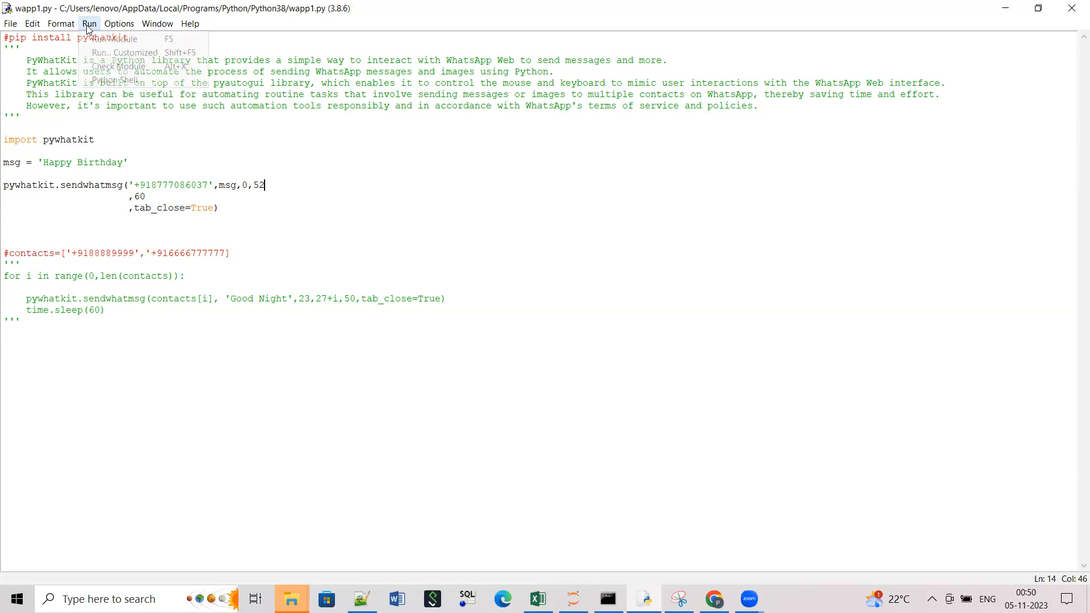
left_click(88, 22)
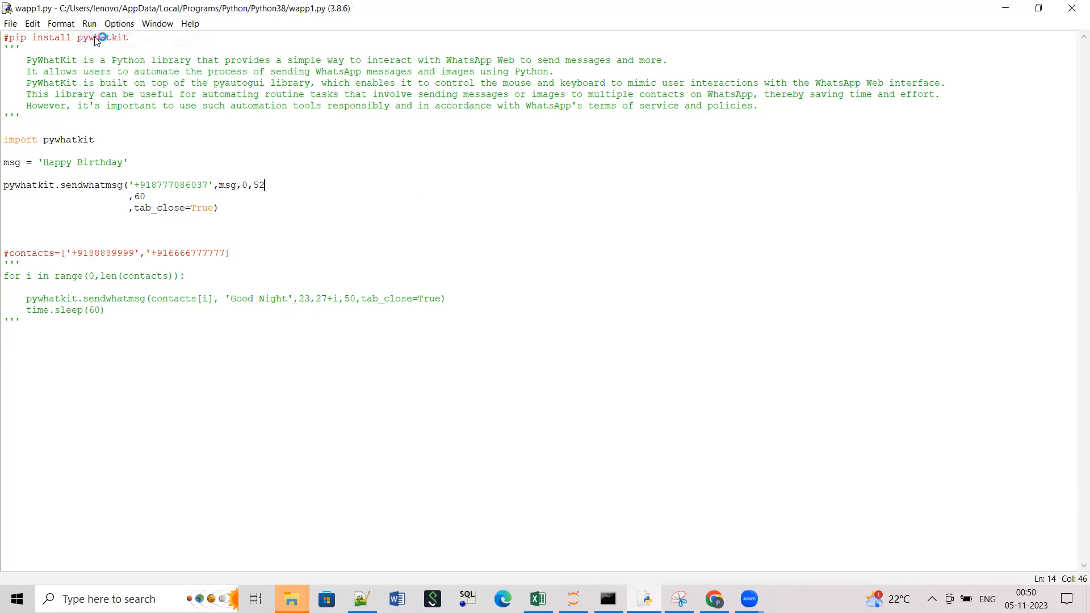
key("F5")
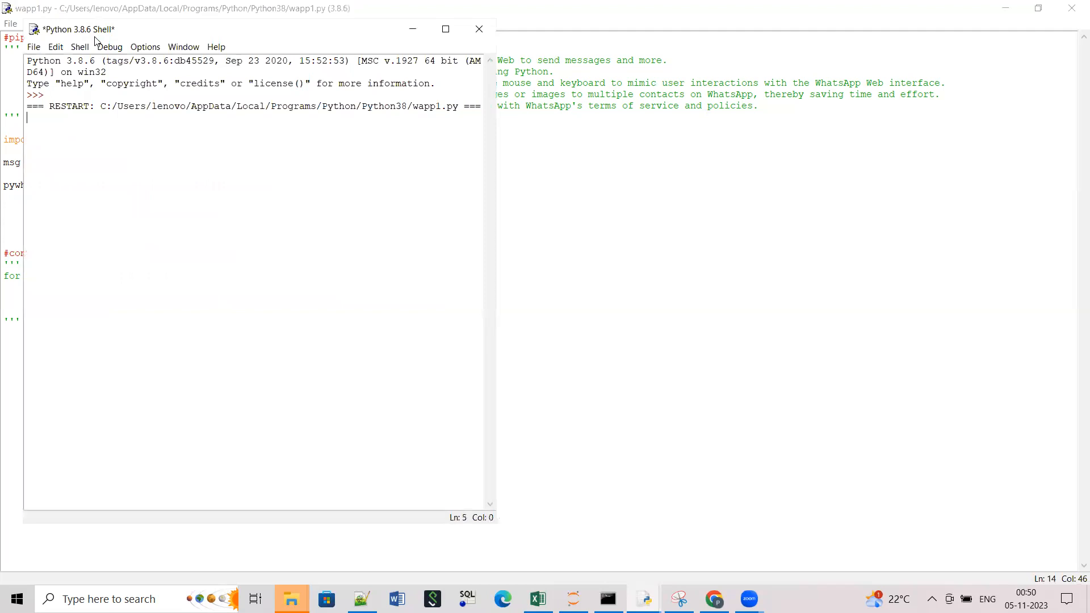